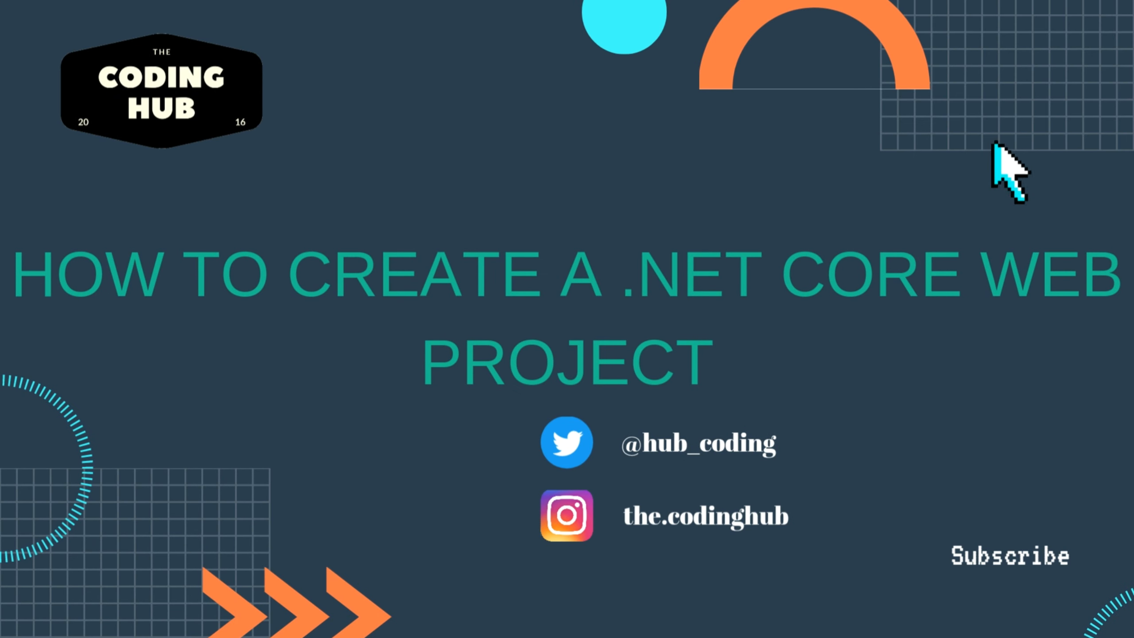
mouse_move(984, 152)
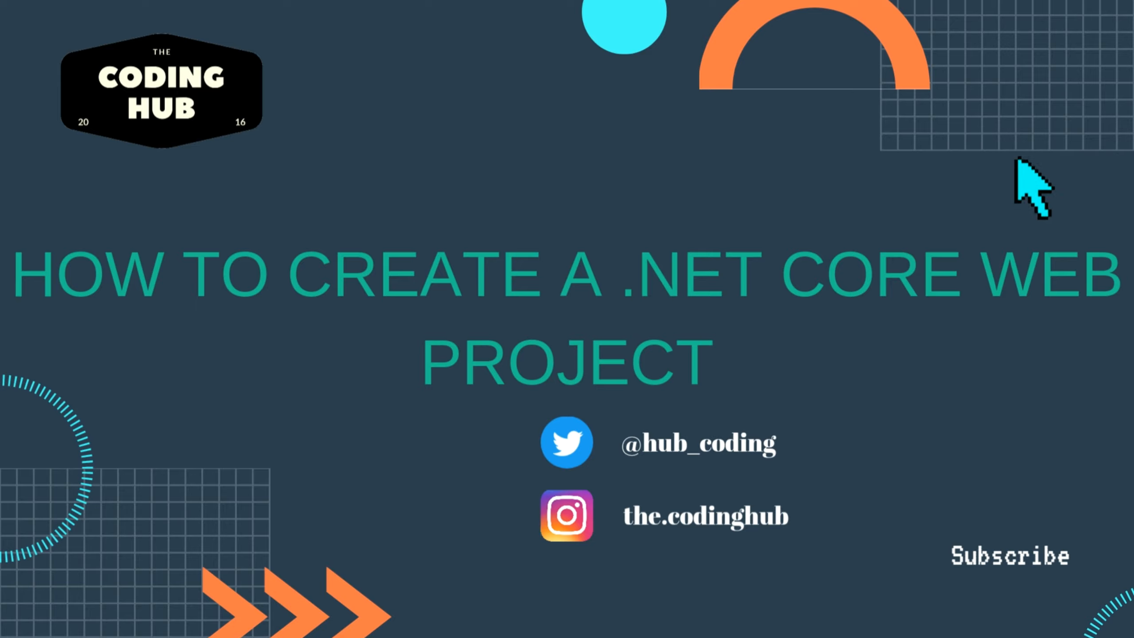
mouse_move(1006, 174)
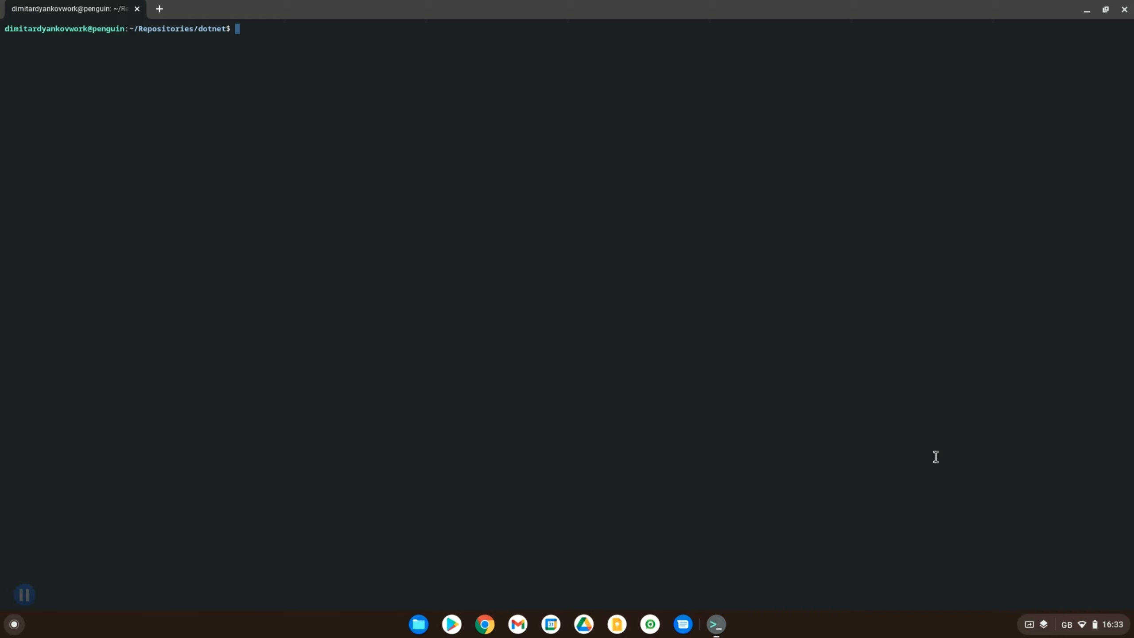
Run dotnet and dotnet --help to list the SDK commands like new, build and run.
type("d")
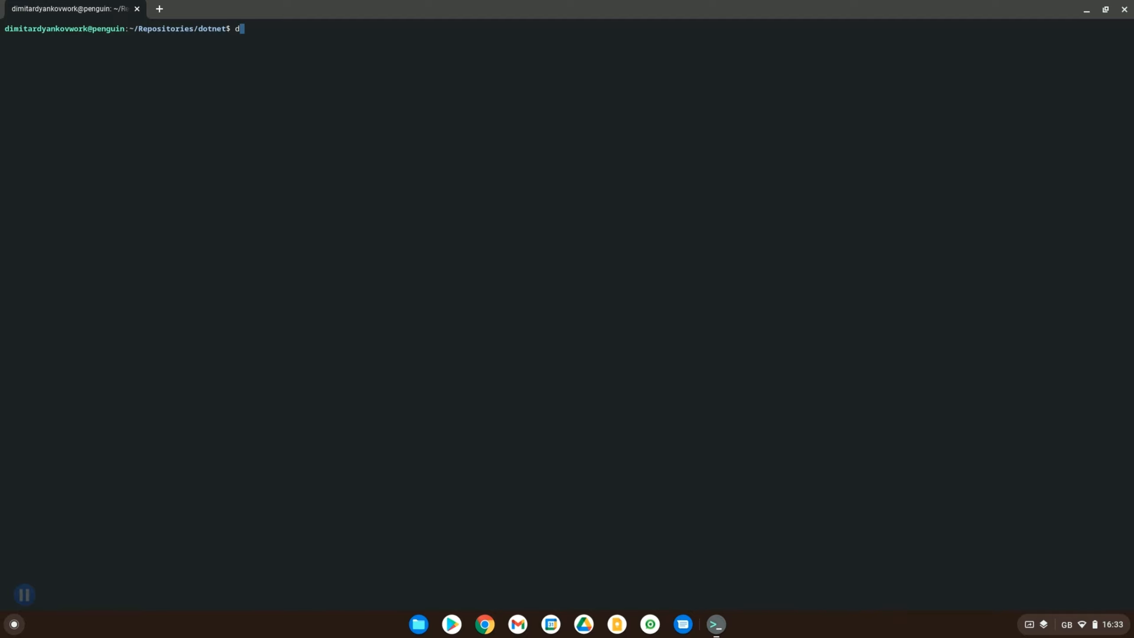
type("otnet")
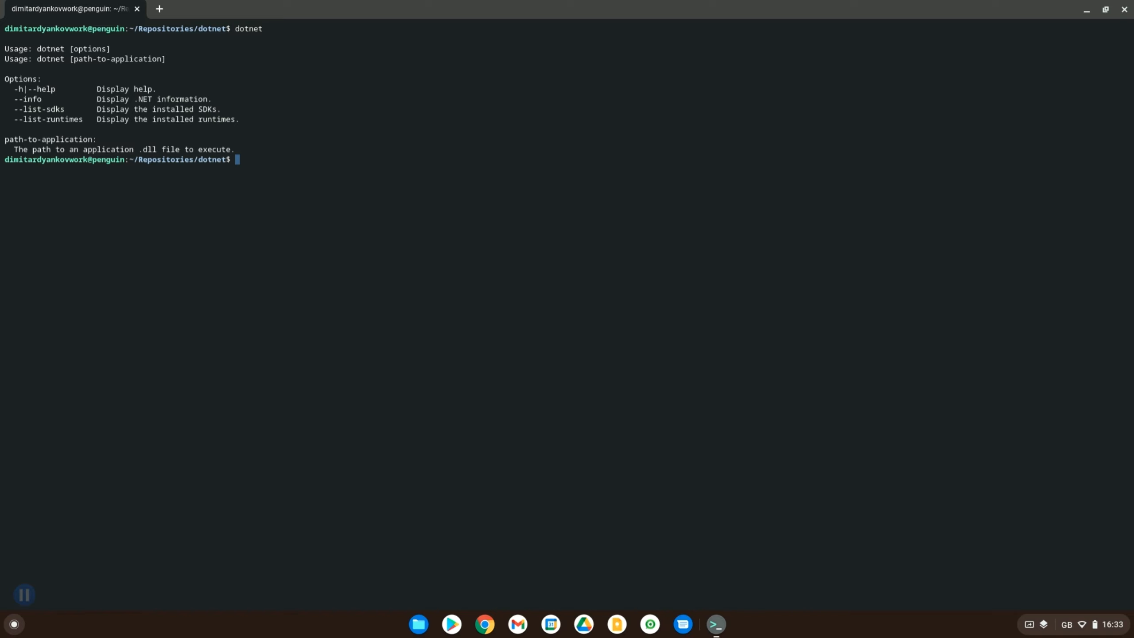
type("do")
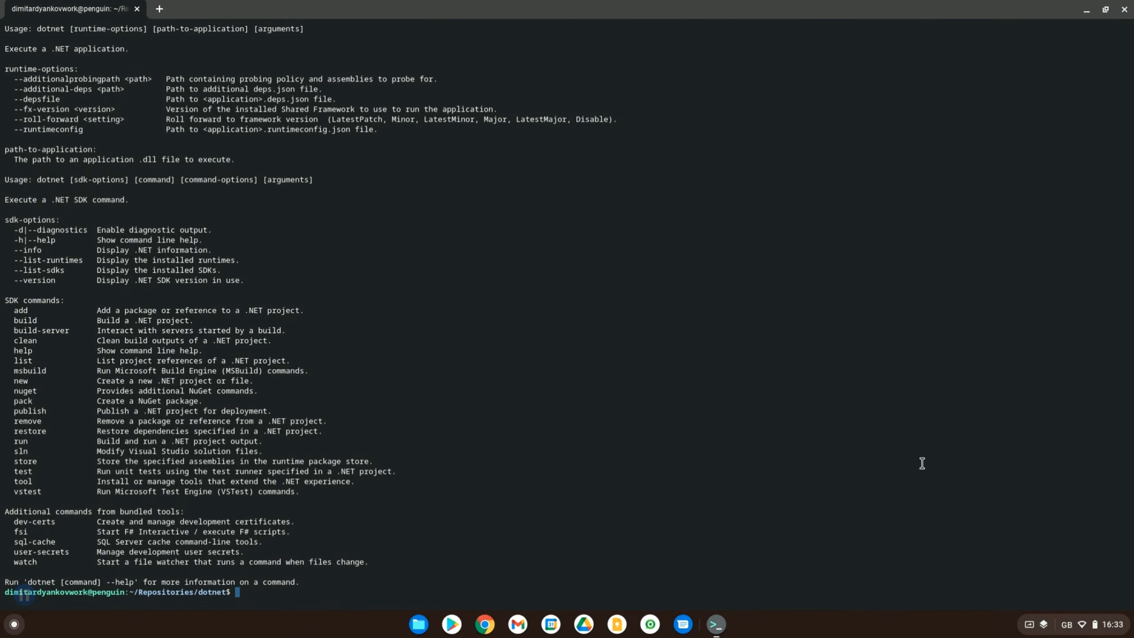
mouse_move(475, 436)
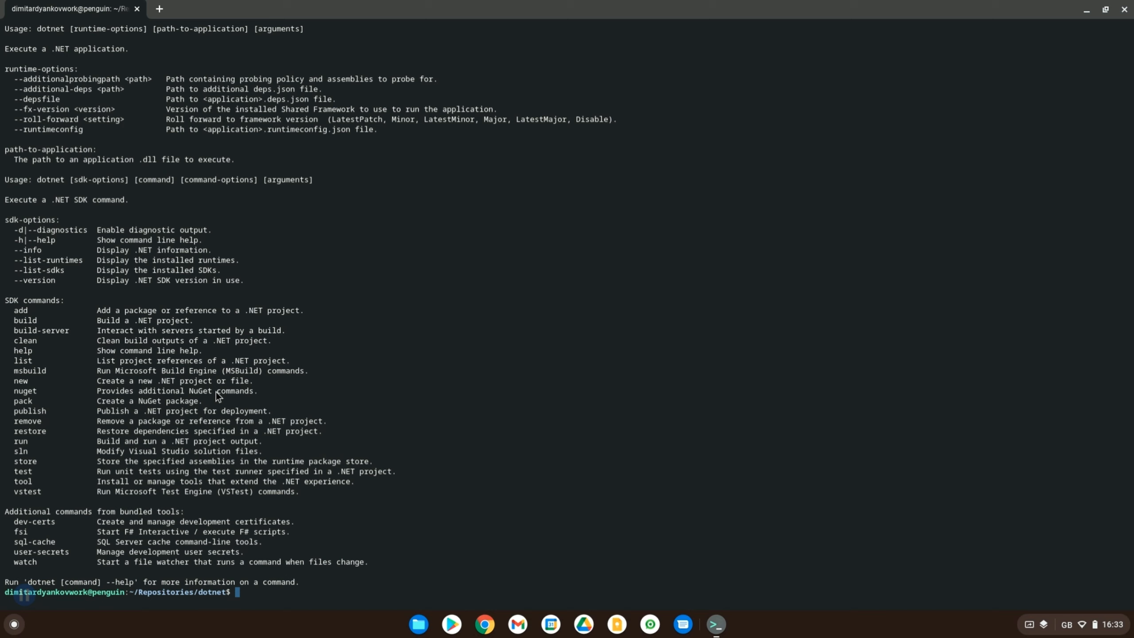
type("dont new")
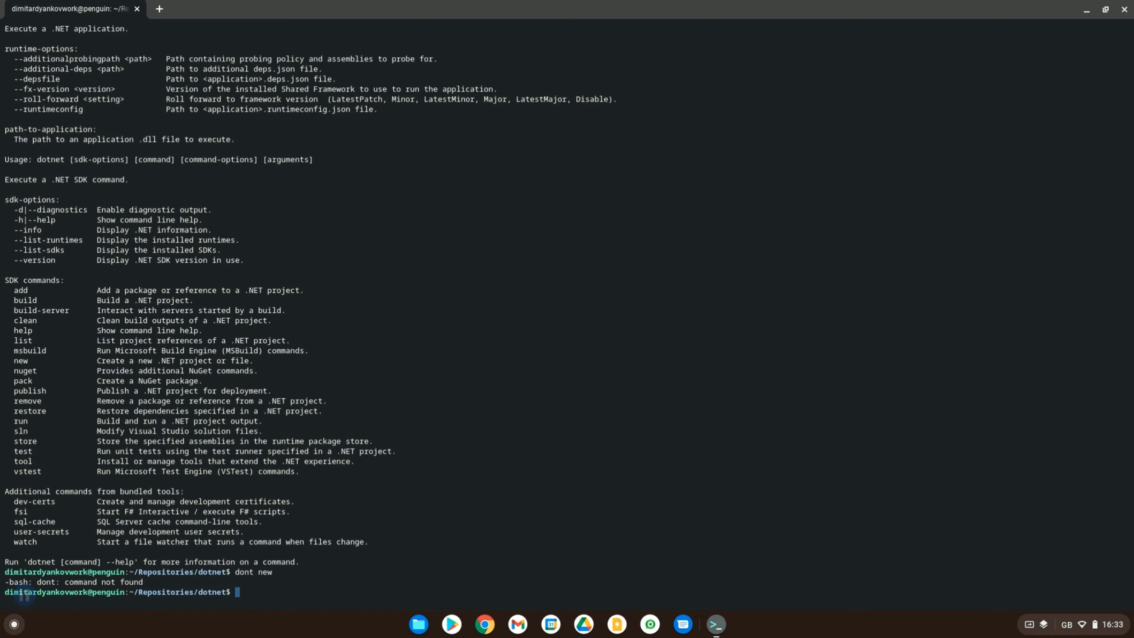
Run 'dont new', correcting it to dotnet new to list the project templates.
type("dont new")
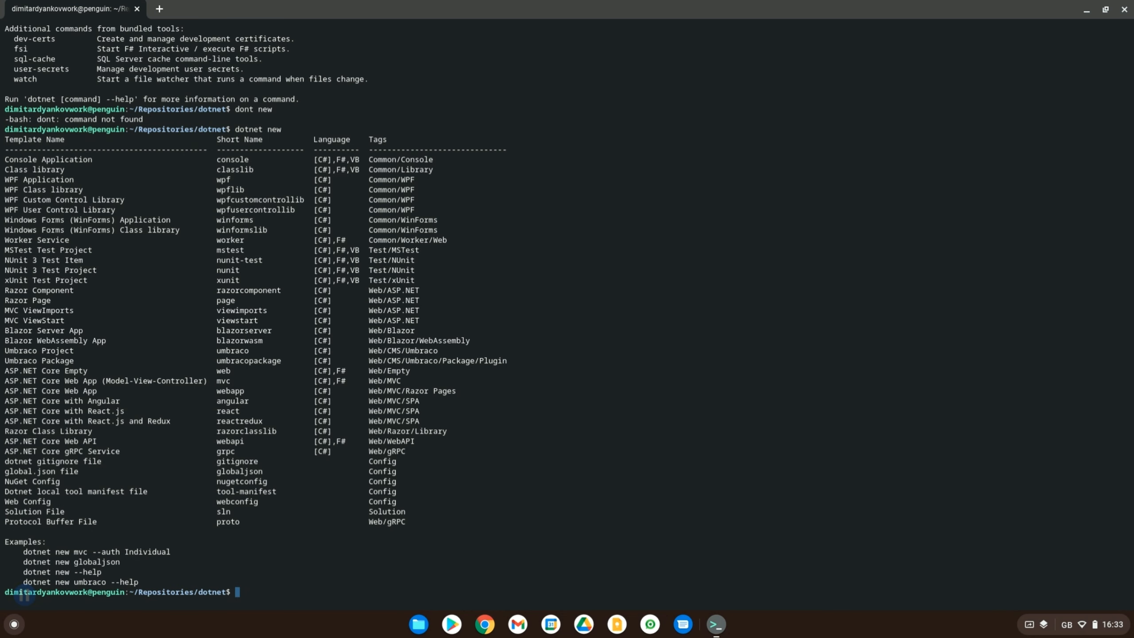
mouse_move(343, 141)
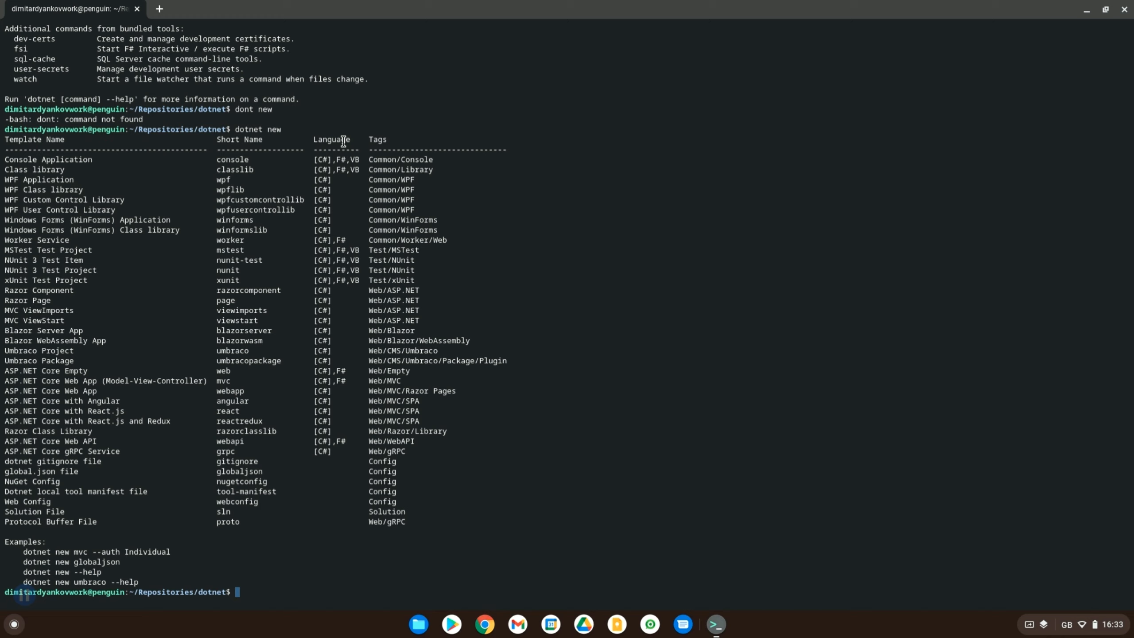
mouse_move(236, 245)
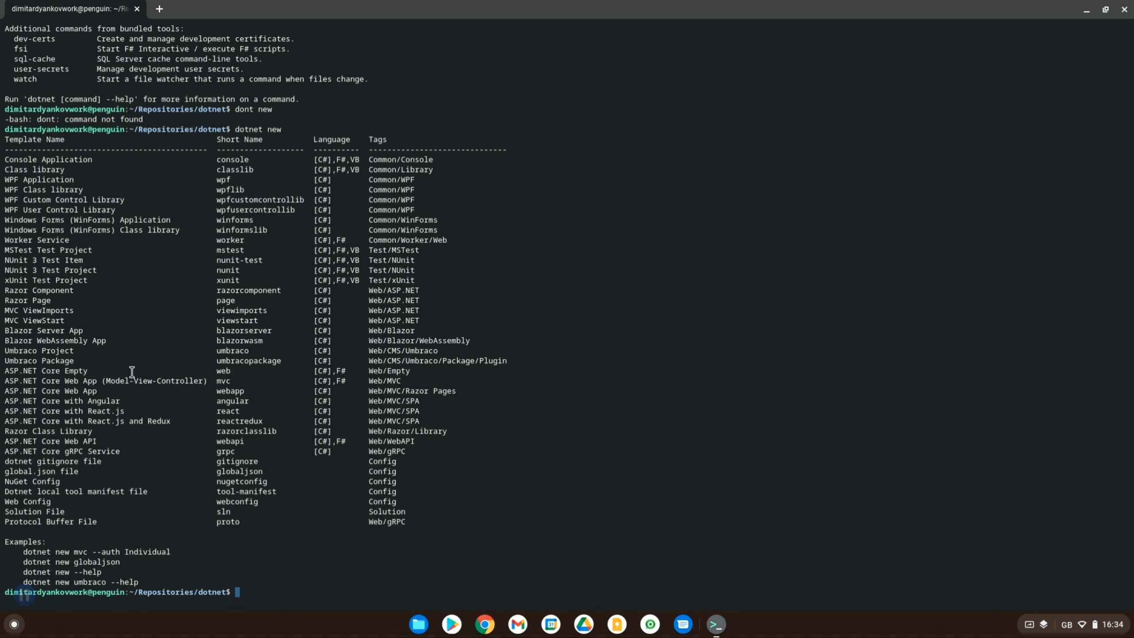
mouse_move(85, 491)
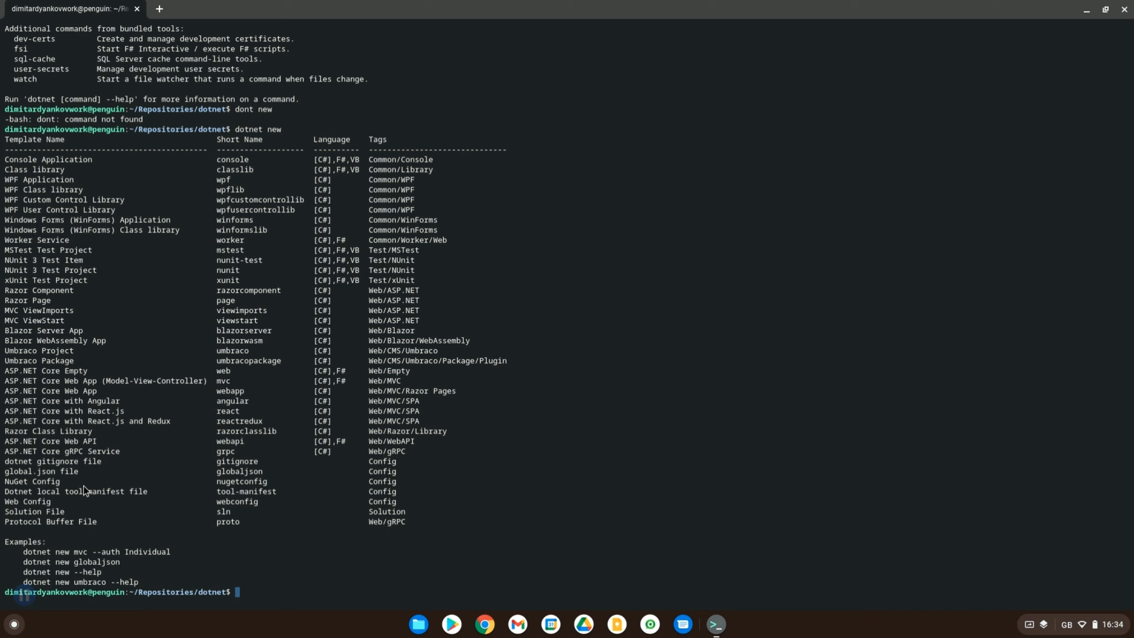
mouse_move(72, 433)
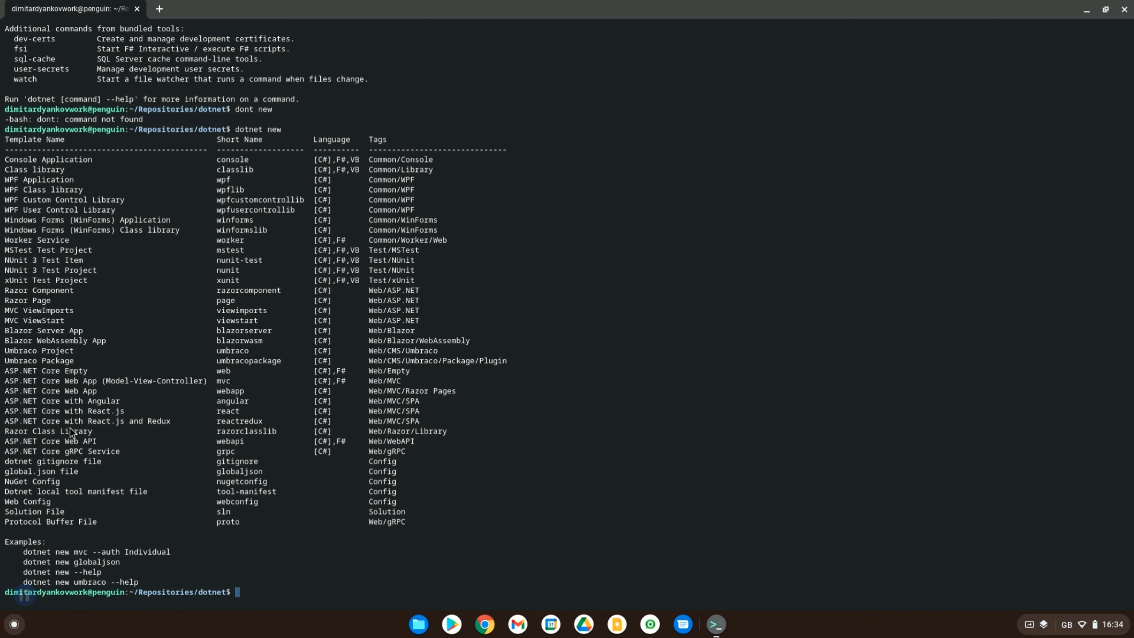
mouse_move(126, 347)
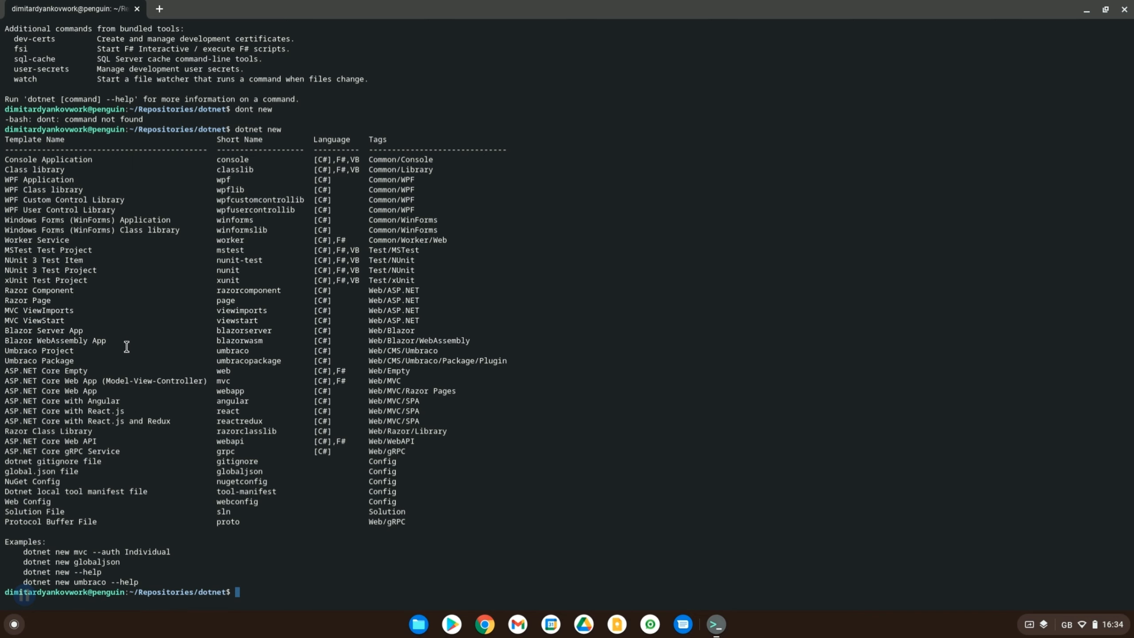
mouse_move(137, 320)
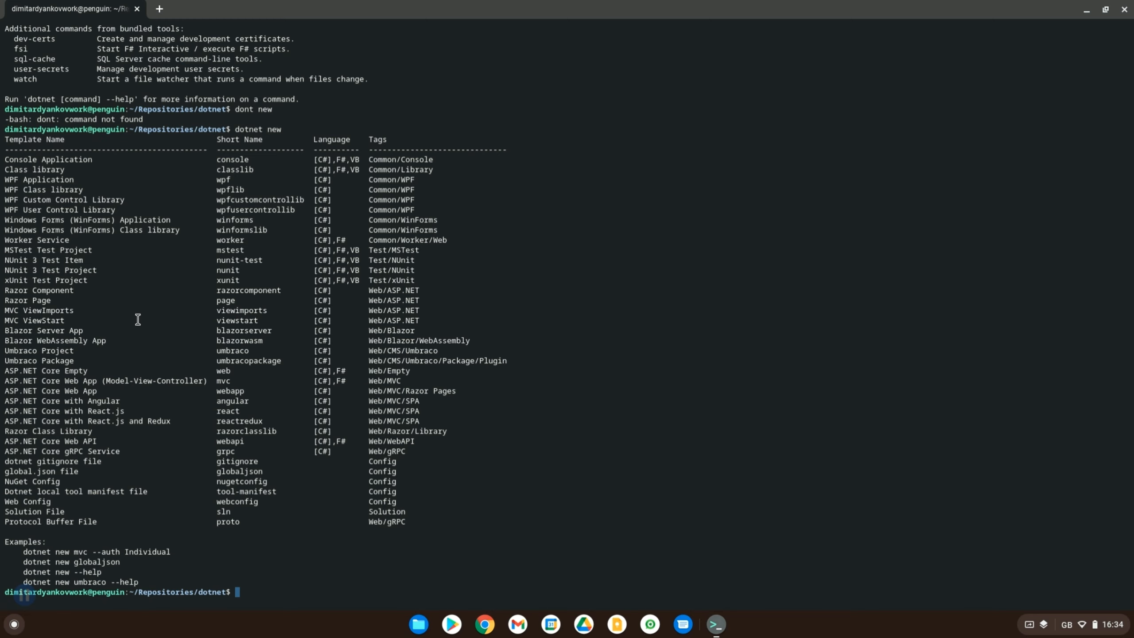
mouse_move(83, 393)
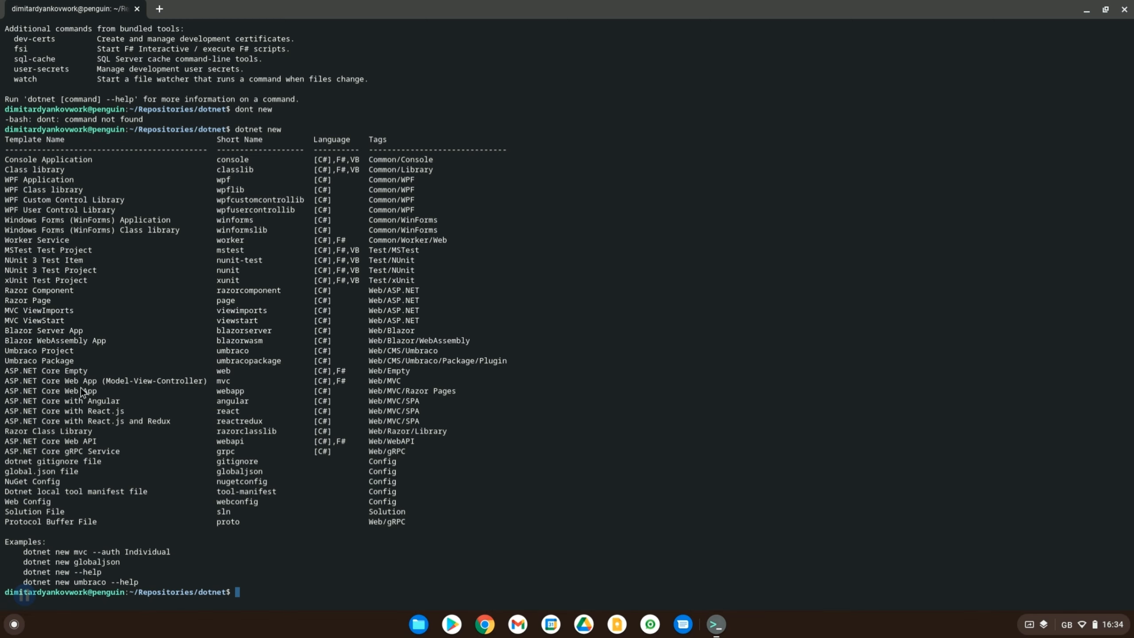
mouse_move(75, 394)
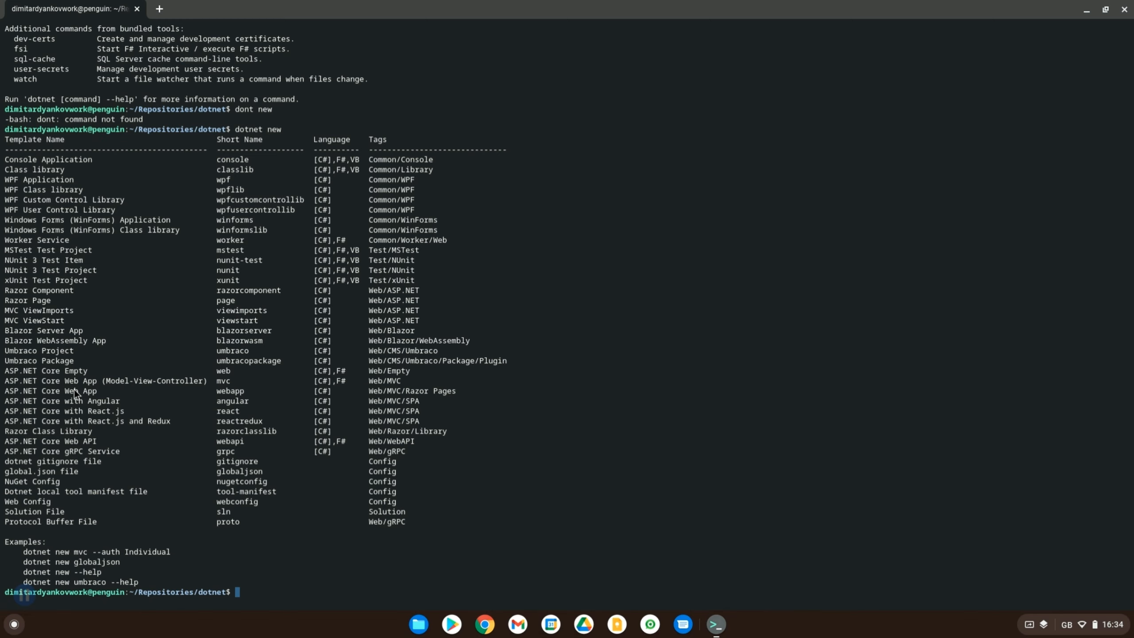
mouse_move(289, 191)
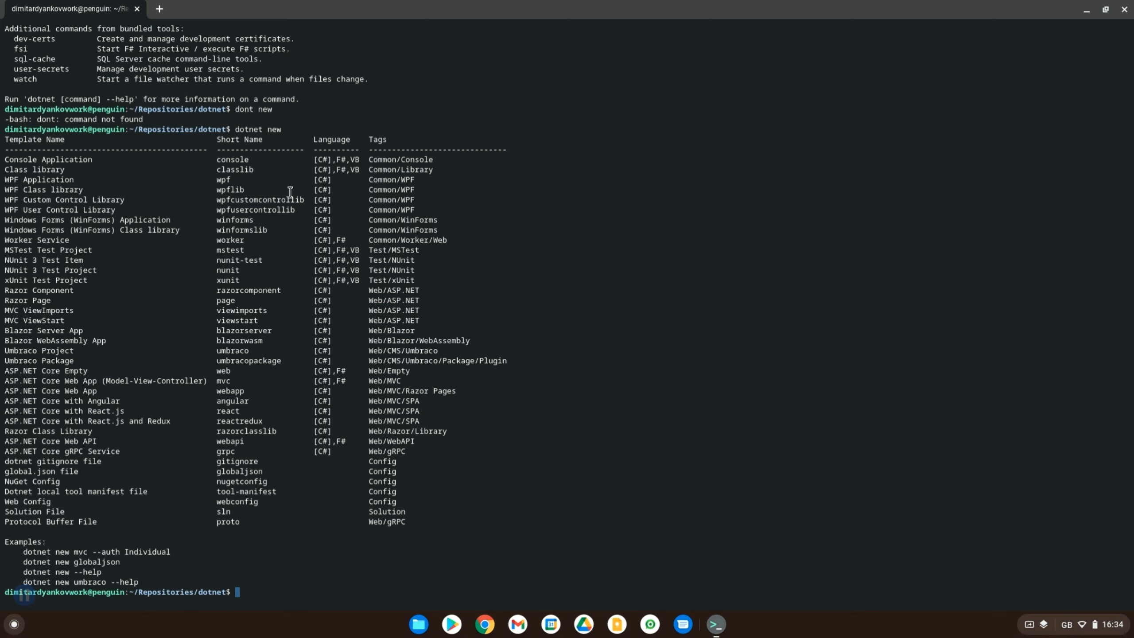
Create a webapp project with 'dotnet new webapp' in ~/Repositories/dotnet and list its files.
type("dotnet new")
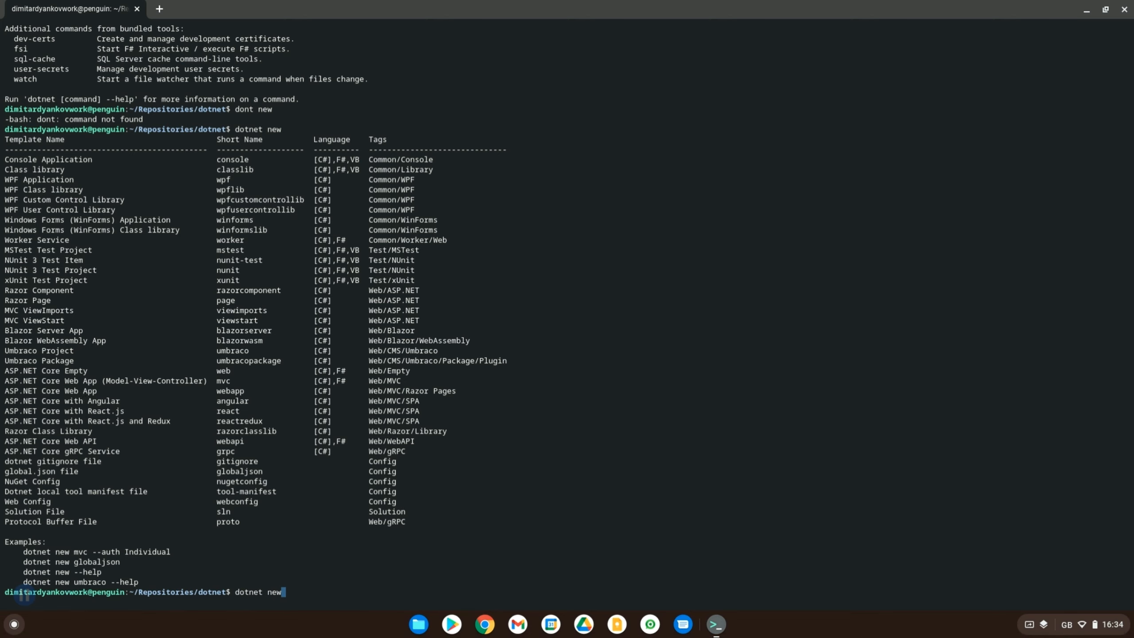
type("web")
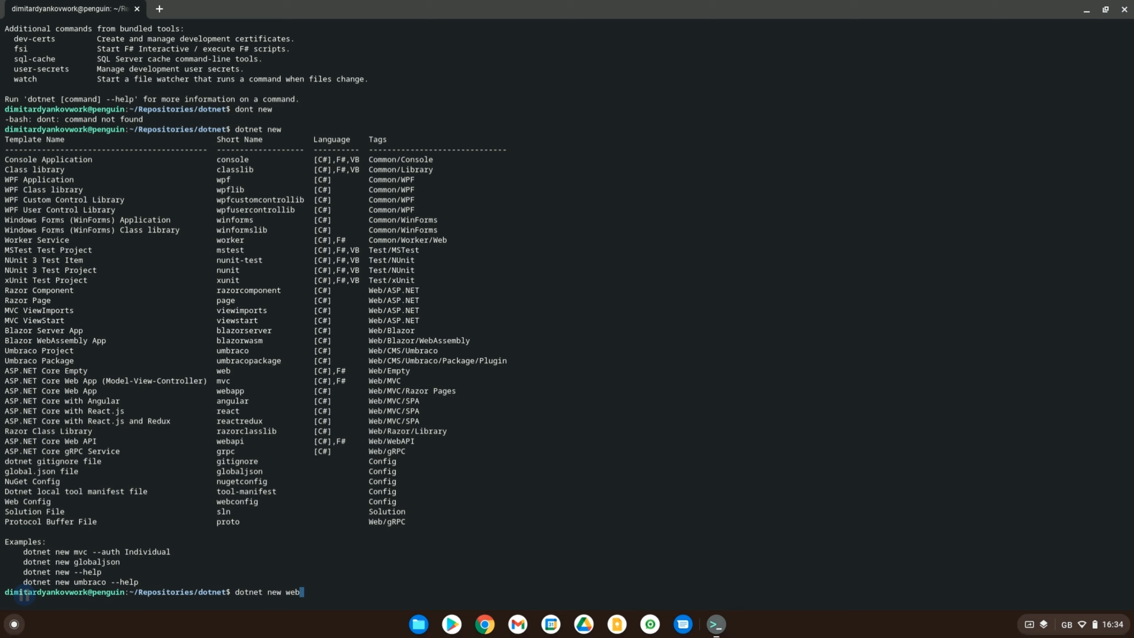
type("app")
type("ls")
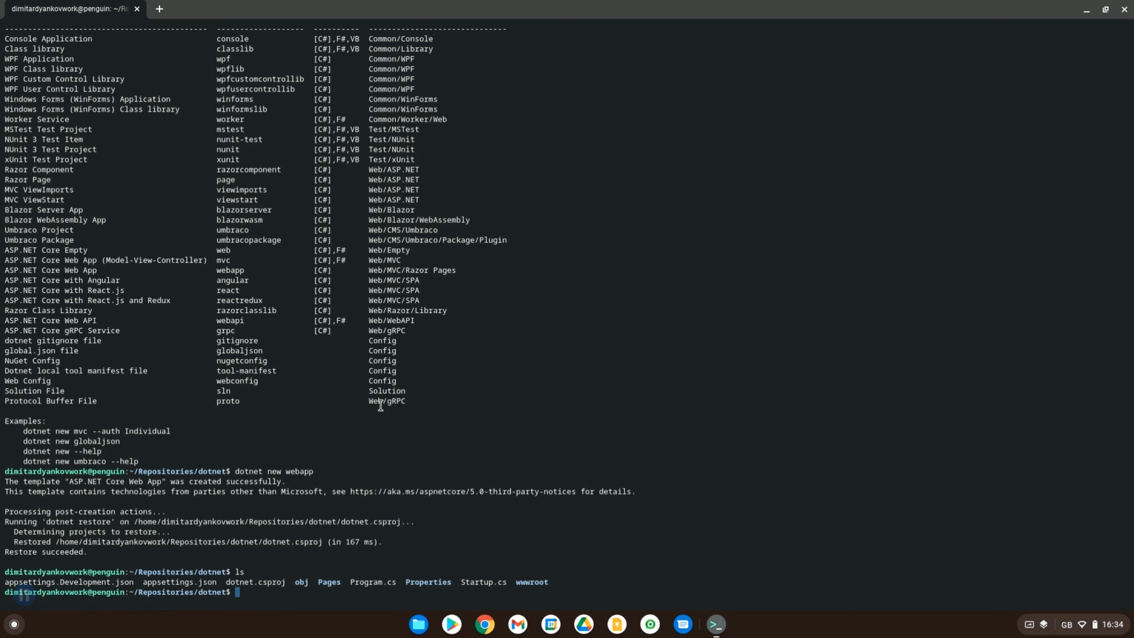
type("dot")
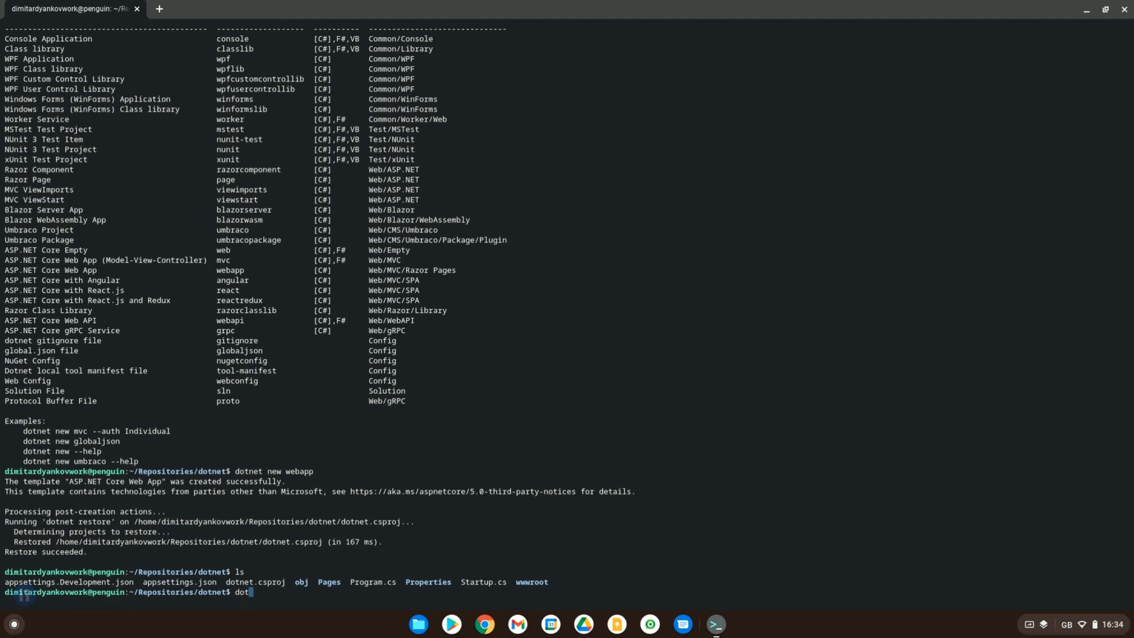
type("net build")
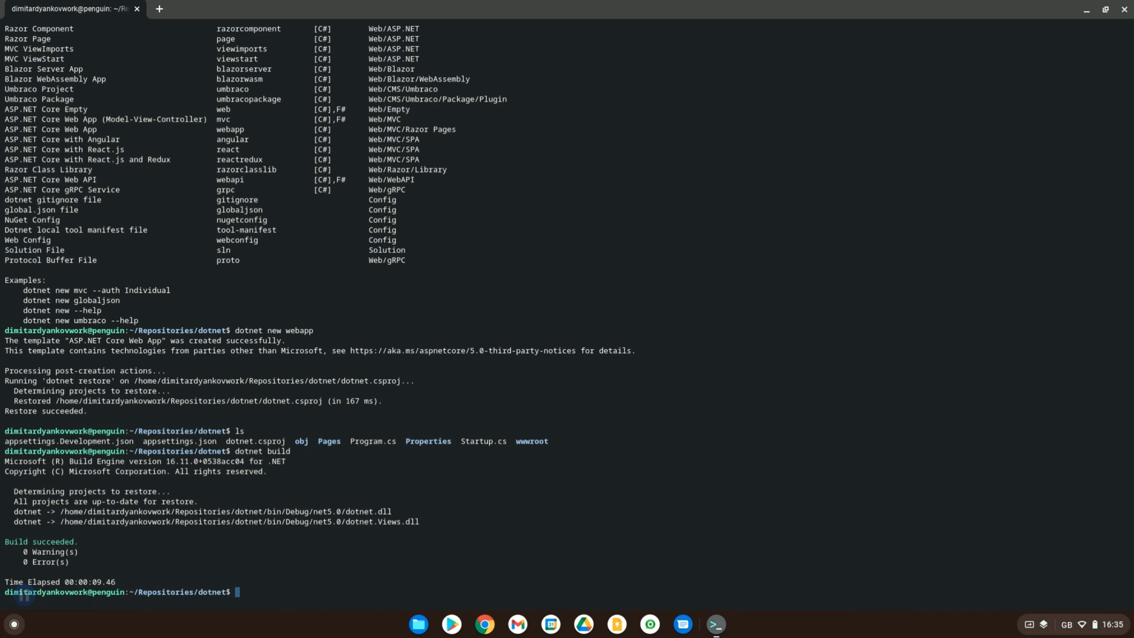
type("dotnet run")
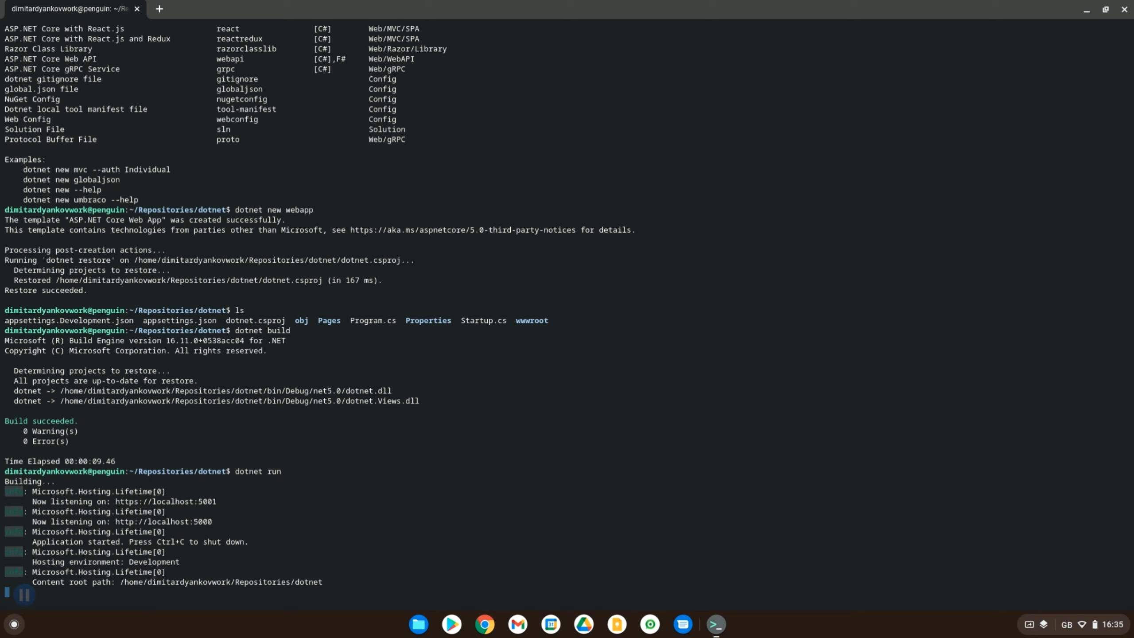
mouse_move(179, 512)
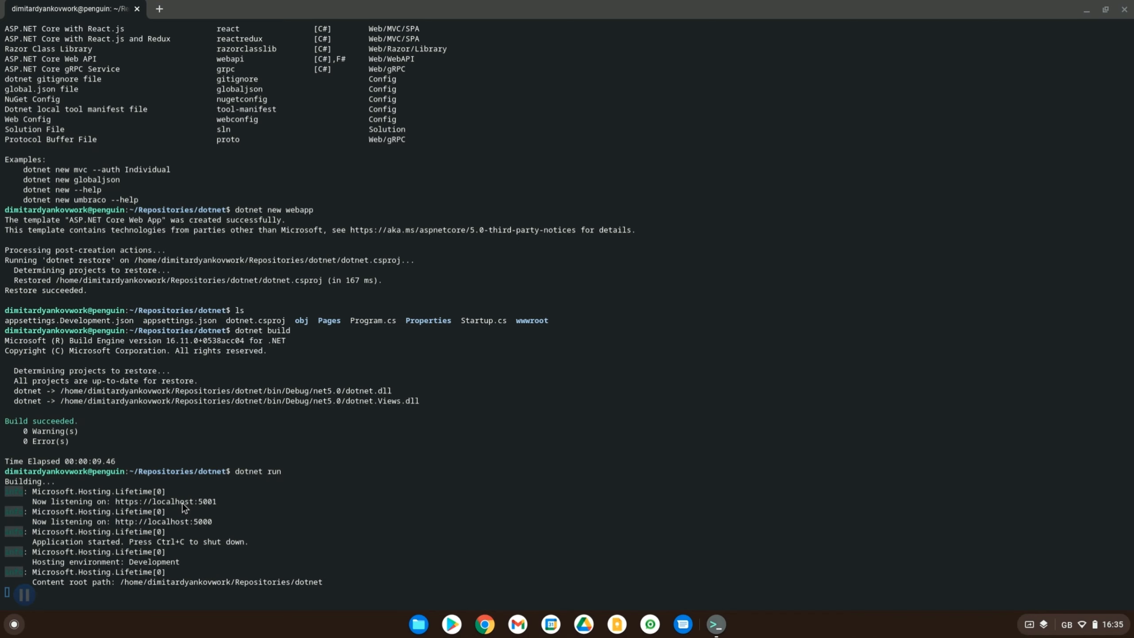
mouse_move(116, 504)
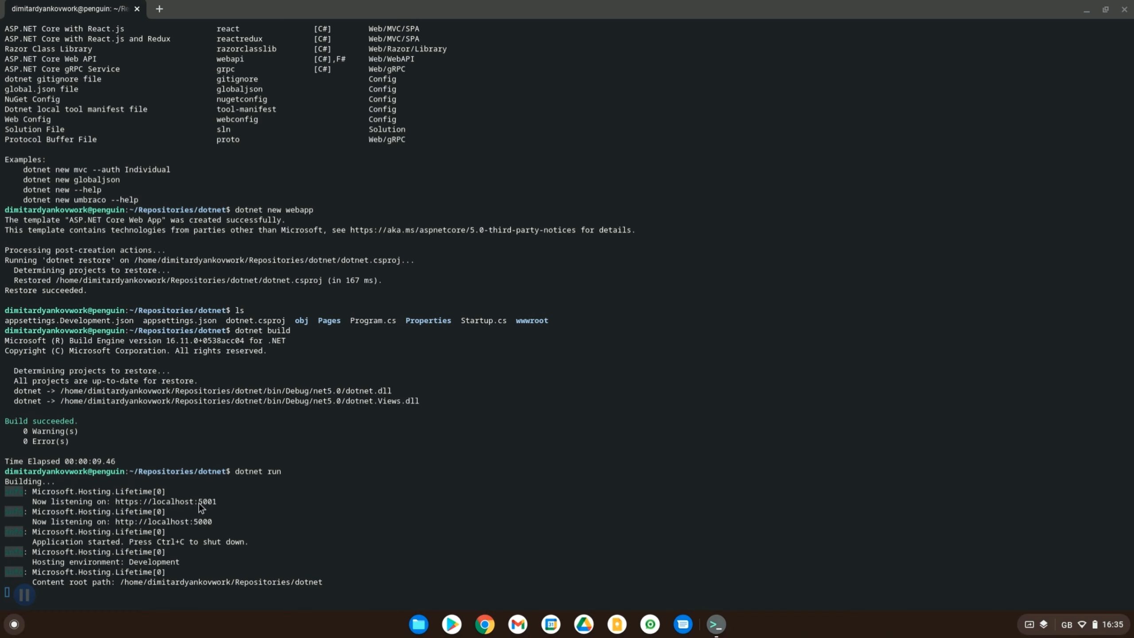
mouse_move(290, 554)
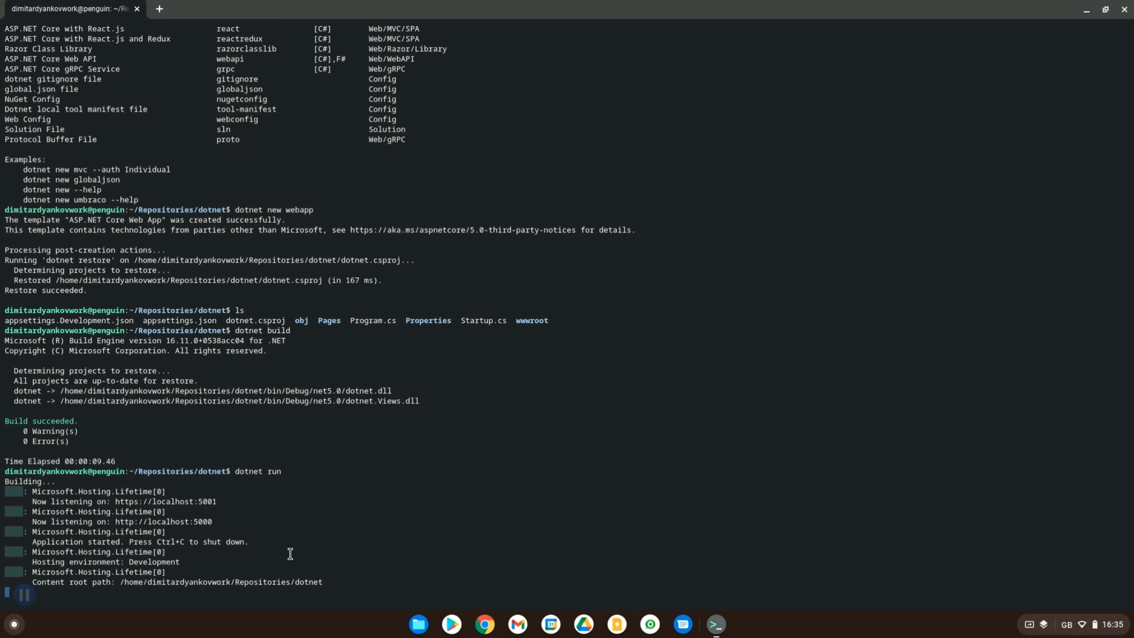
double_click(208, 501)
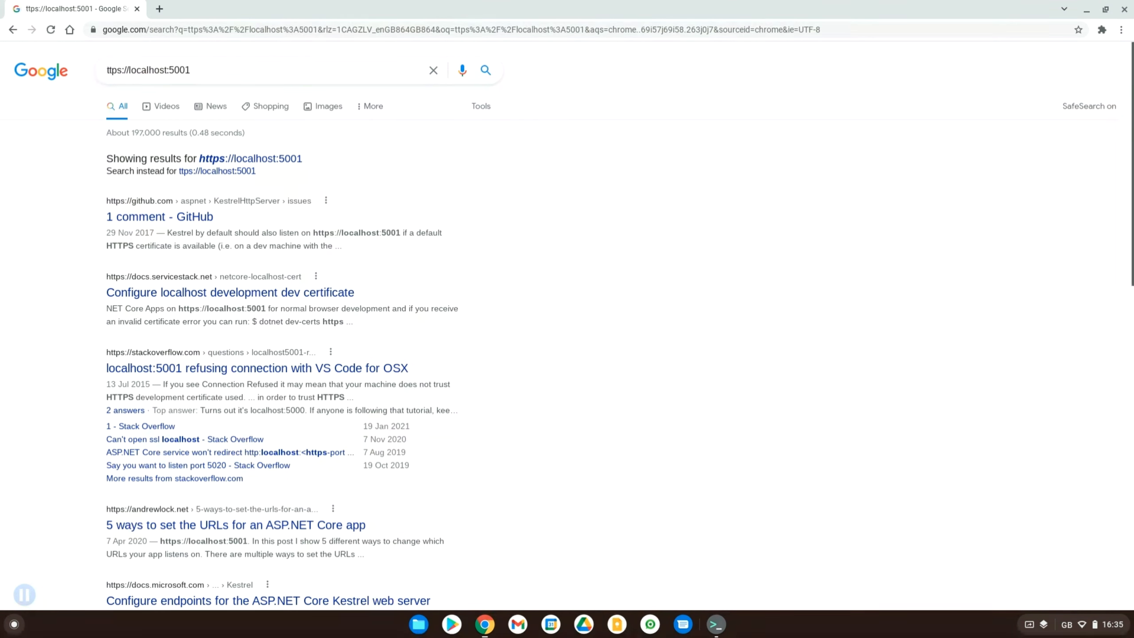
left_click(463, 30)
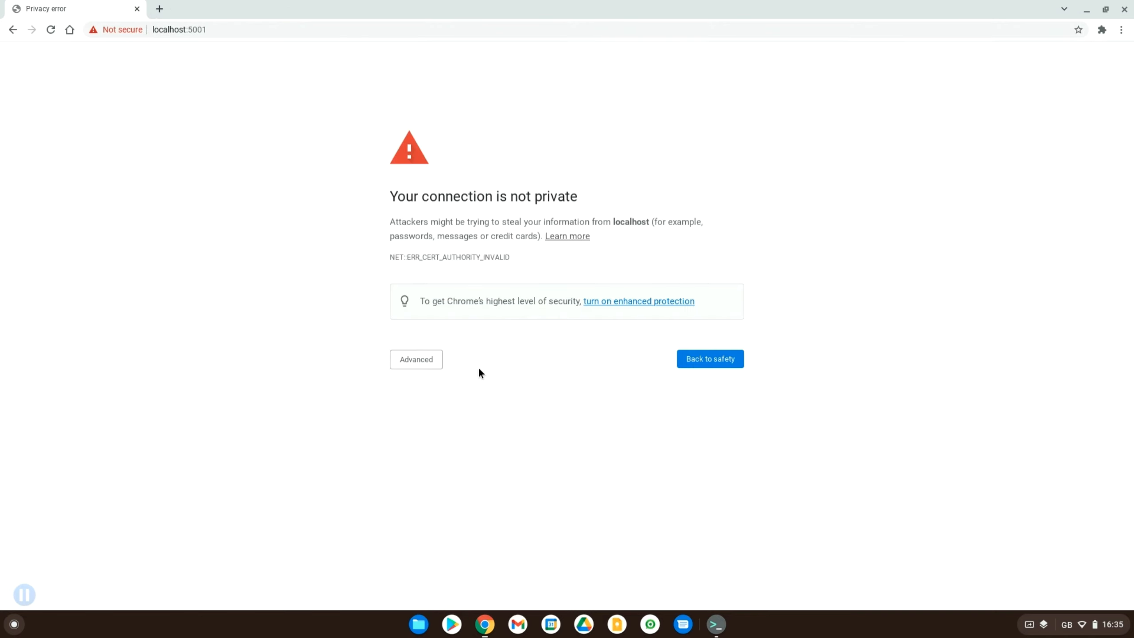
left_click(416, 360)
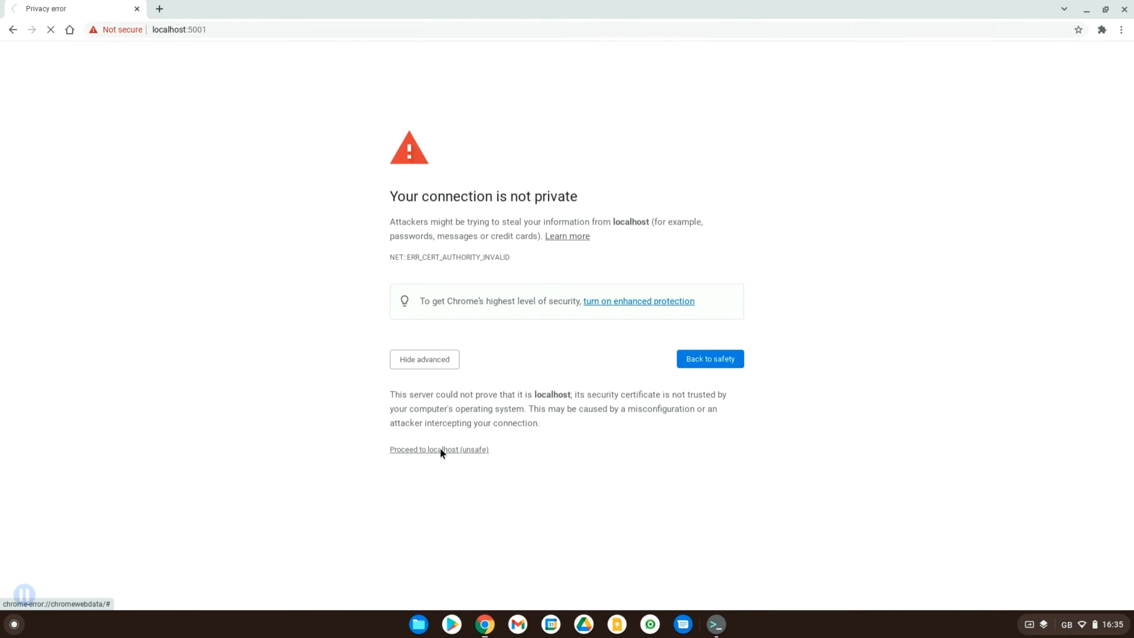
left_click(438, 450)
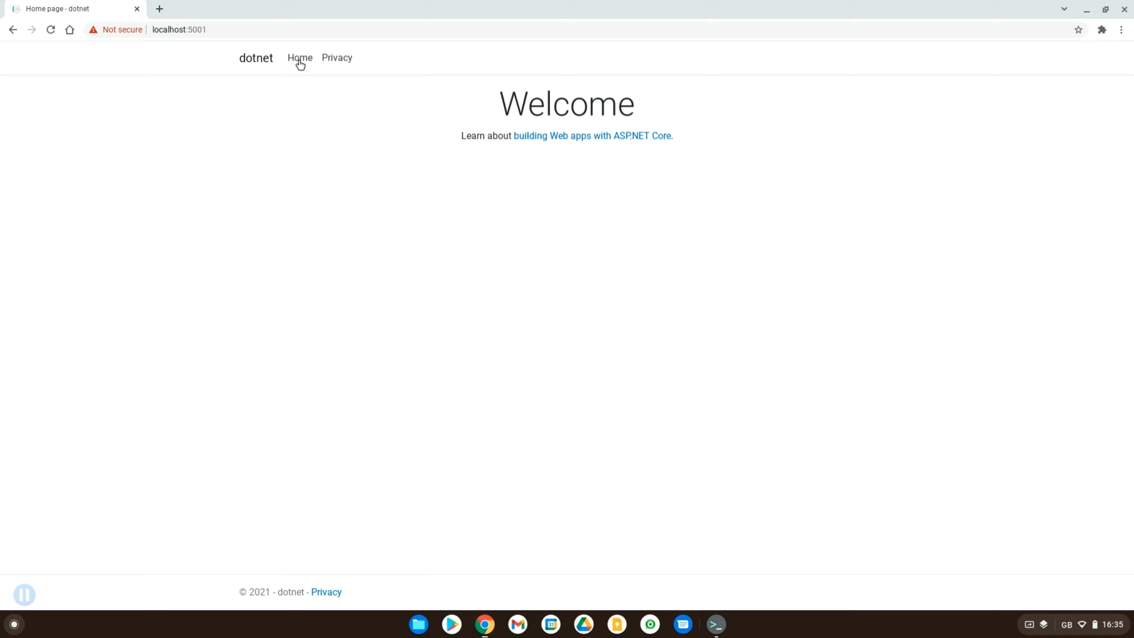
left_click(336, 58)
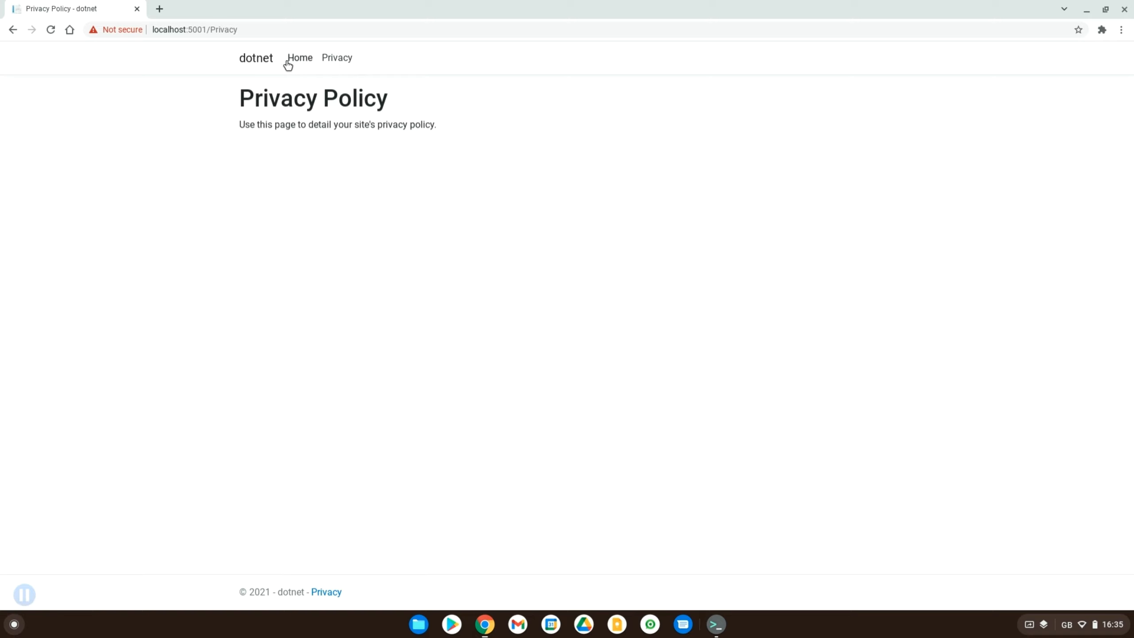
left_click(299, 58)
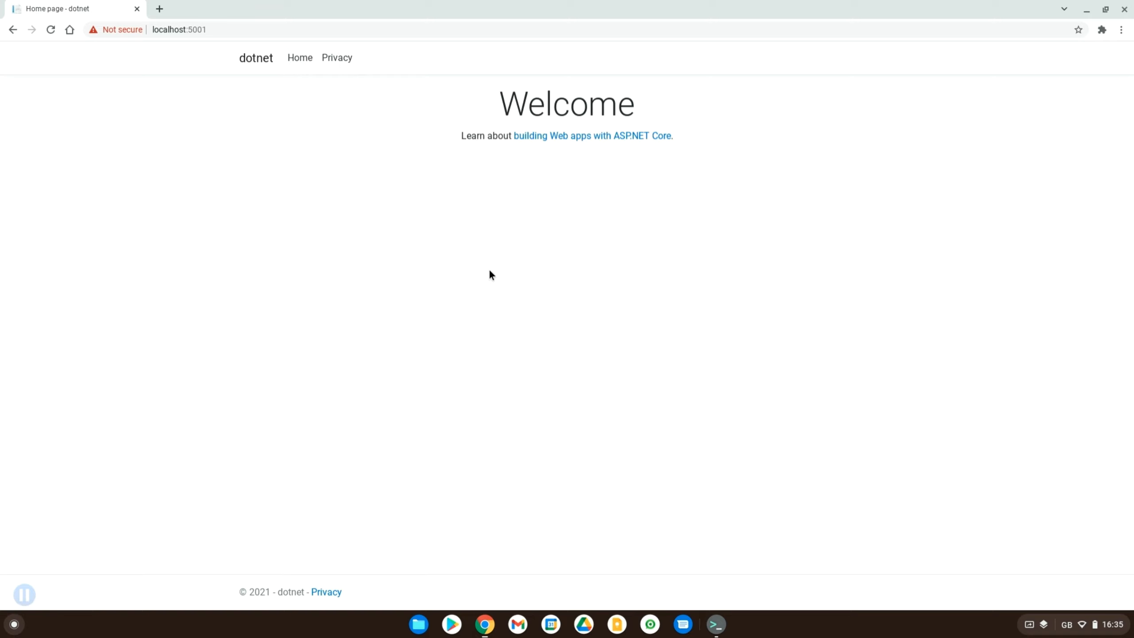
mouse_move(244, 598)
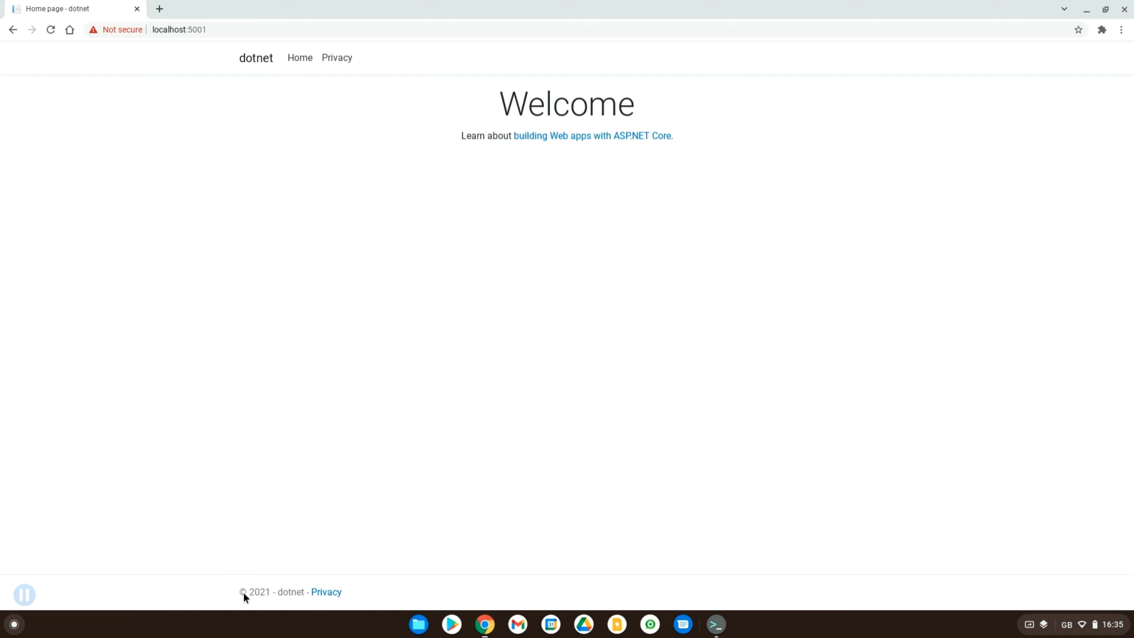
mouse_move(552, 366)
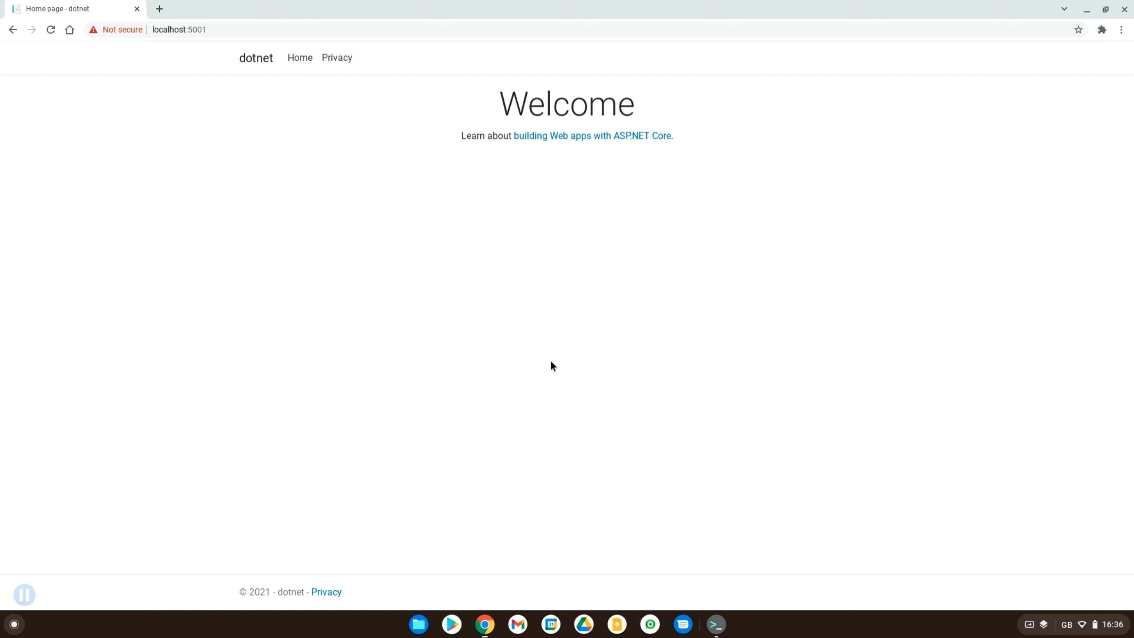
mouse_move(449, 486)
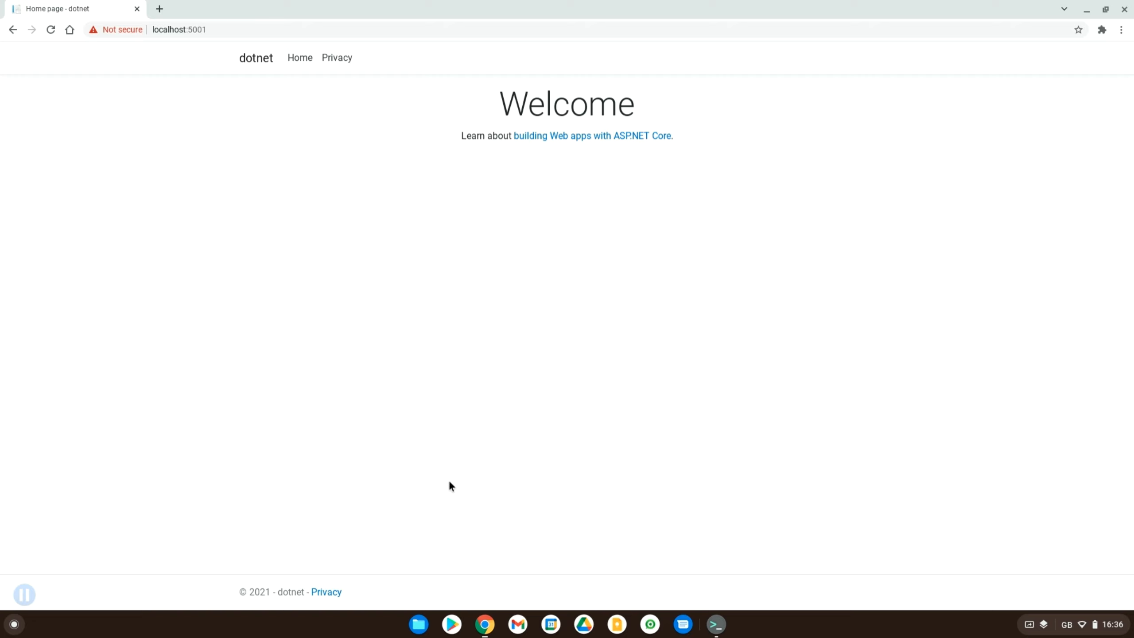